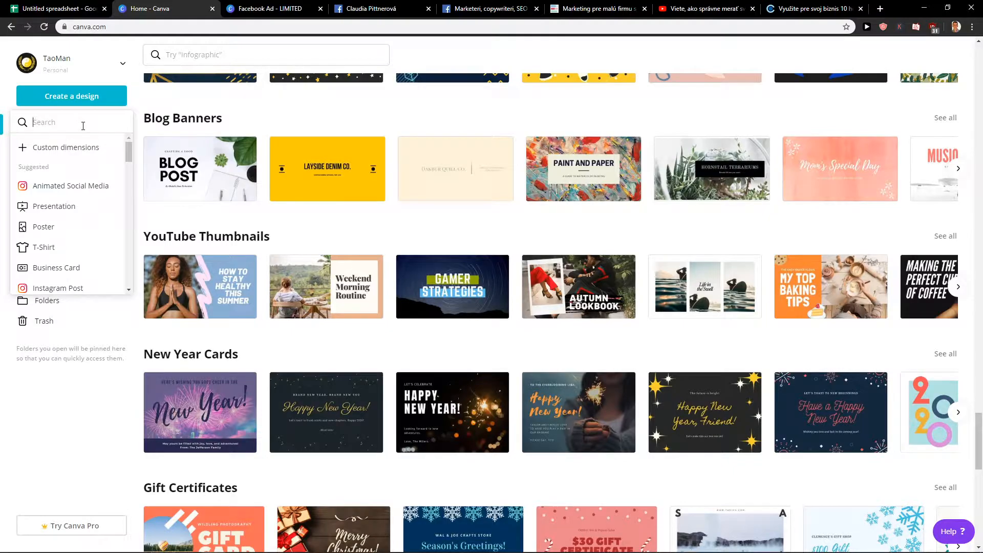
Step: Start a new blank Twitch Banner design by searching 'twit' in Create a design
{"action": "type", "text": "twit"}
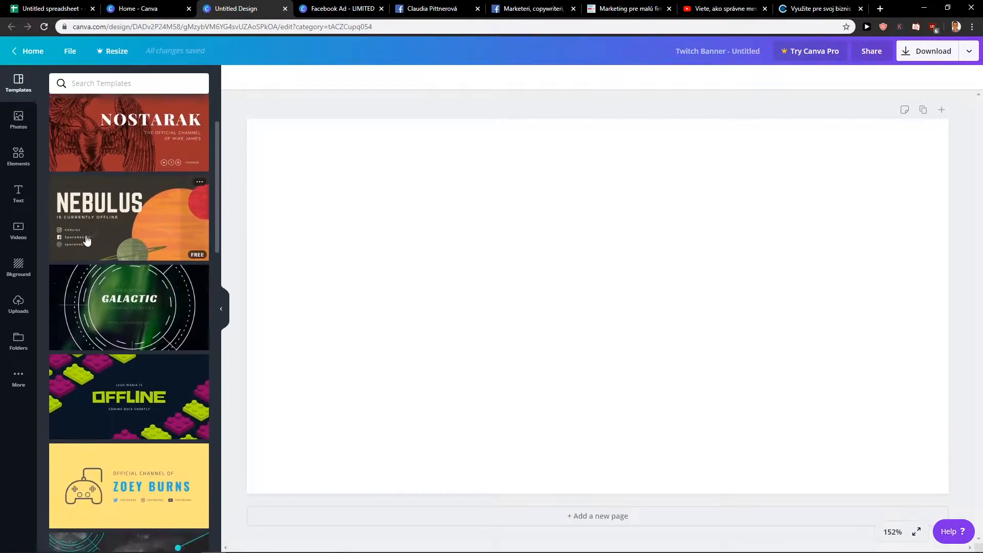
Step: Try the NICOLAS, pink OFFLINE, then MARCELINE'S CHANNEL star-trail templates on the banner
{"action": "scroll", "scroll_direction": "down", "scroll_amount": 3}
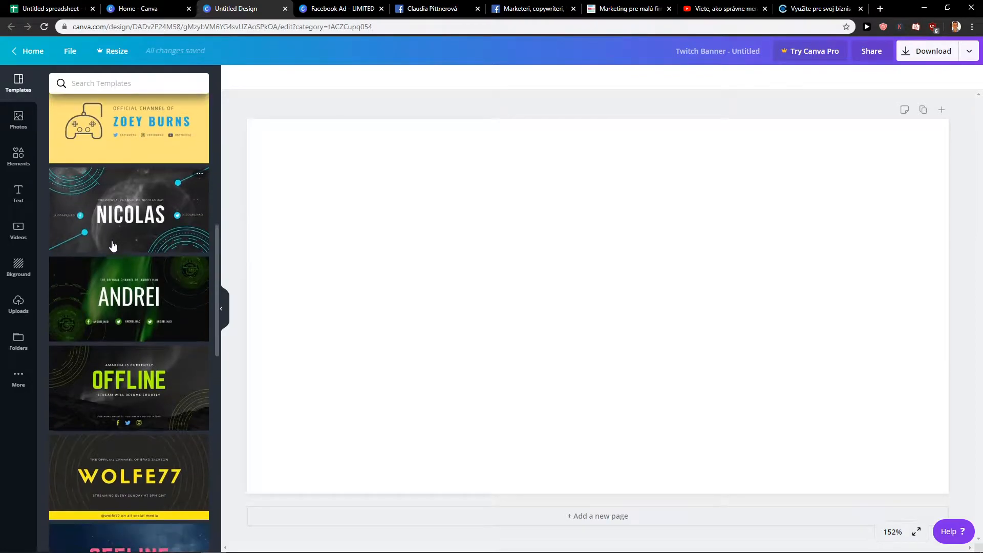
{"action": "left_click", "coordinate": [128, 210]}
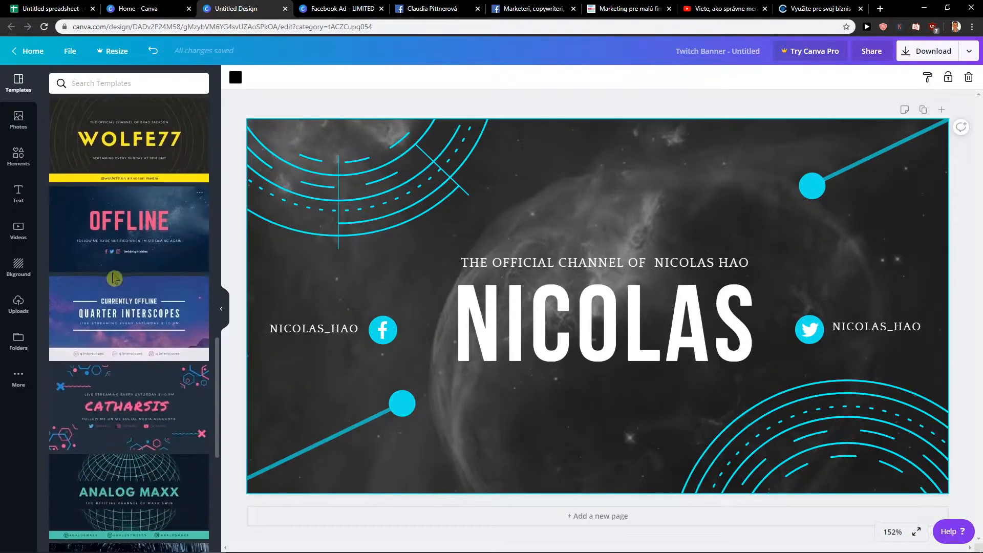
{"action": "mouse_move", "coordinate": [123, 264]}
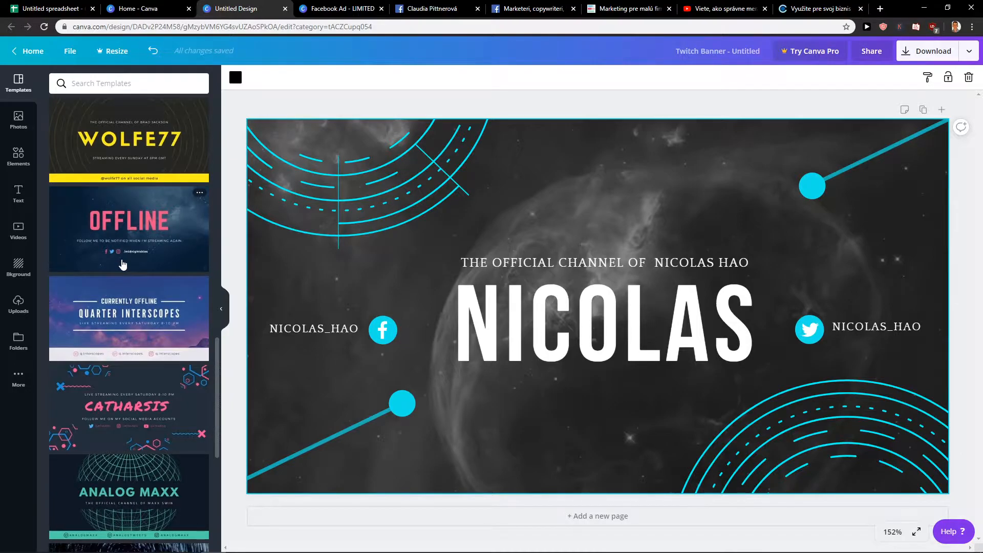
{"action": "mouse_move", "coordinate": [203, 259]}
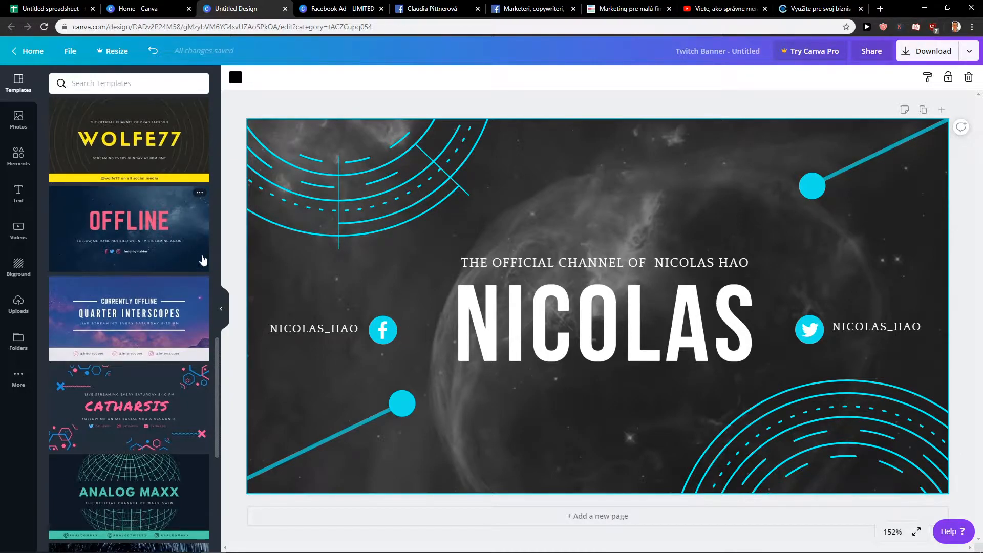
{"action": "left_click", "coordinate": [129, 228]}
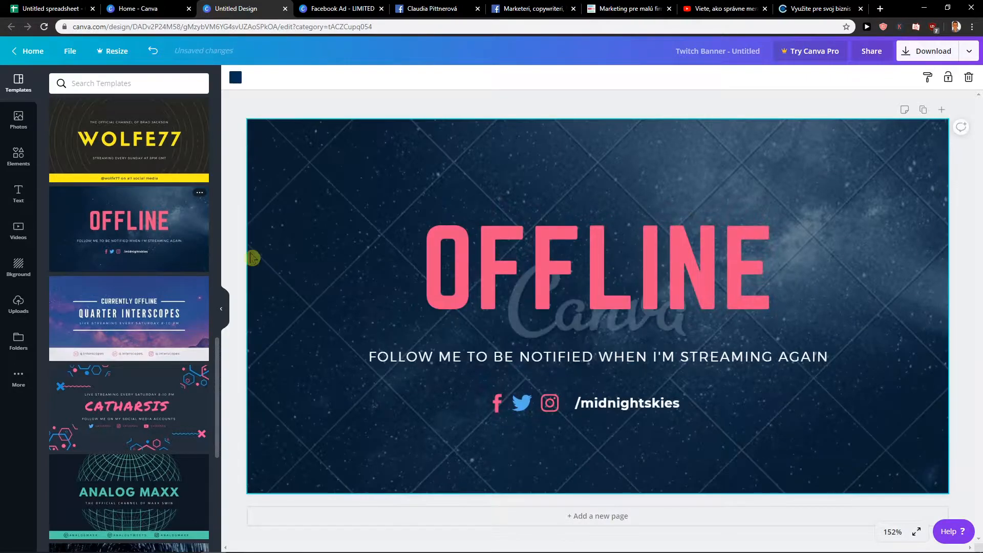
{"action": "scroll", "scroll_direction": "down", "scroll_amount": 3}
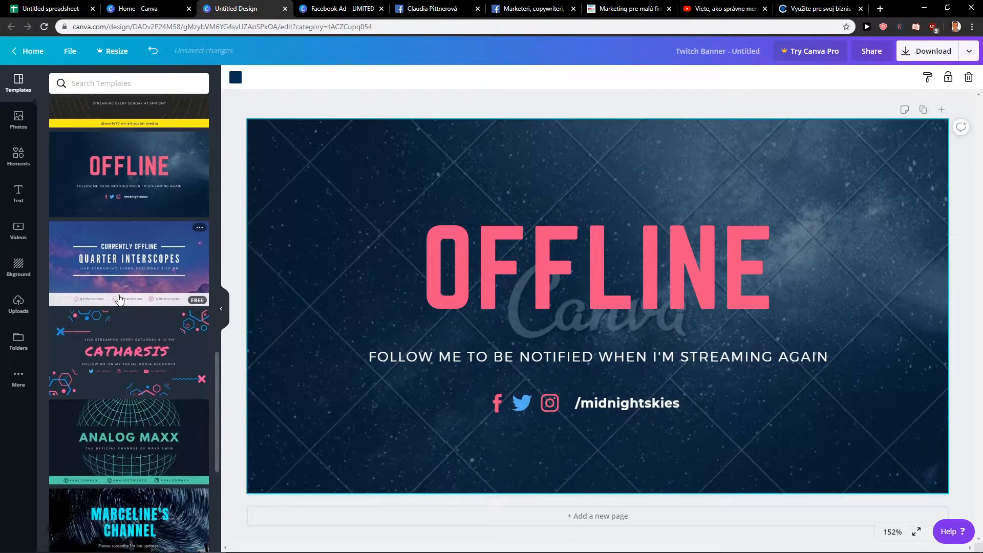
{"action": "left_click", "coordinate": [128, 439]}
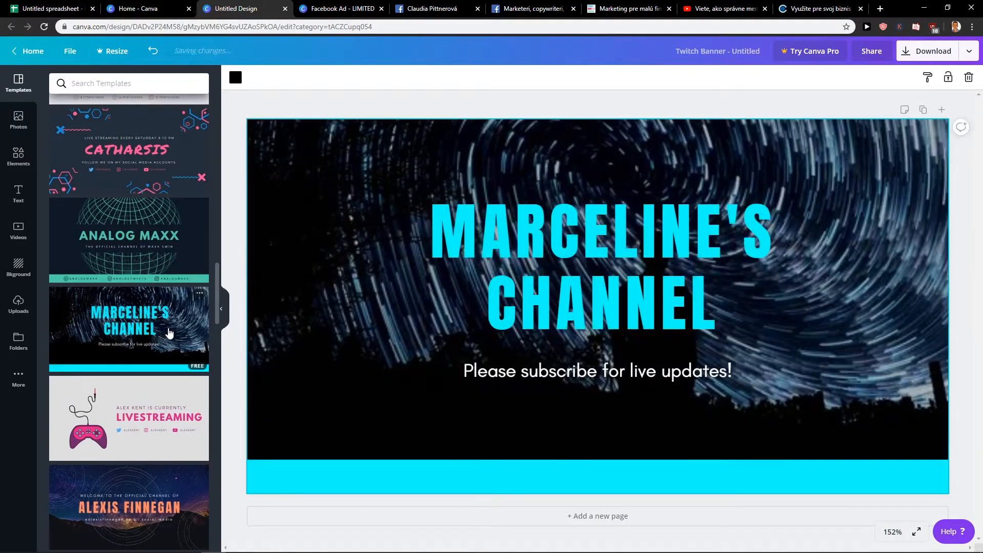
{"action": "scroll", "scroll_direction": "down", "scroll_amount": 3}
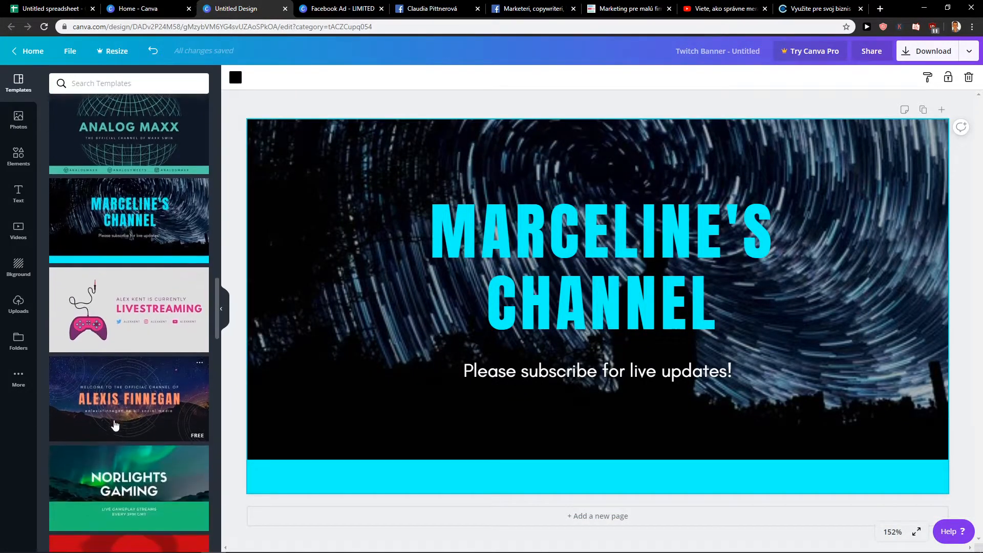
Step: Apply the Alexis Finnegan night-sky template, then browse further templates
{"action": "left_click", "coordinate": [128, 399]}
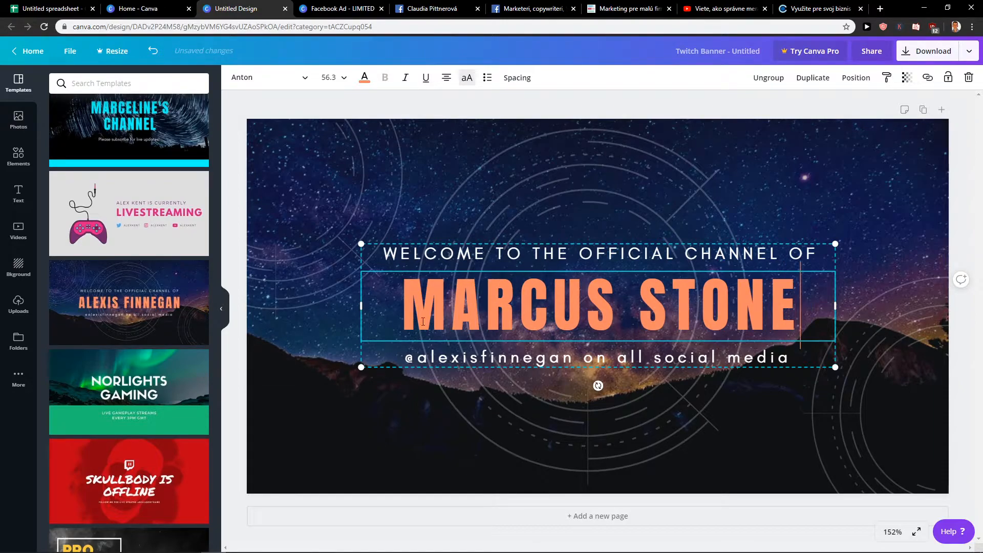
{"action": "scroll", "scroll_direction": "down", "scroll_amount": 3}
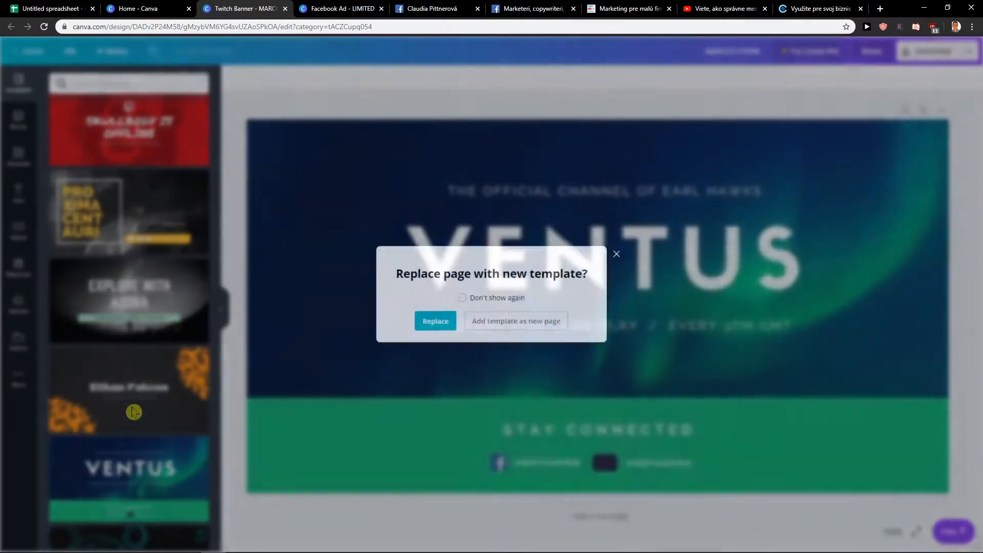
Step: Replace the page with the Ace Space Battle template and select its heading text
{"action": "left_click", "coordinate": [435, 320]}
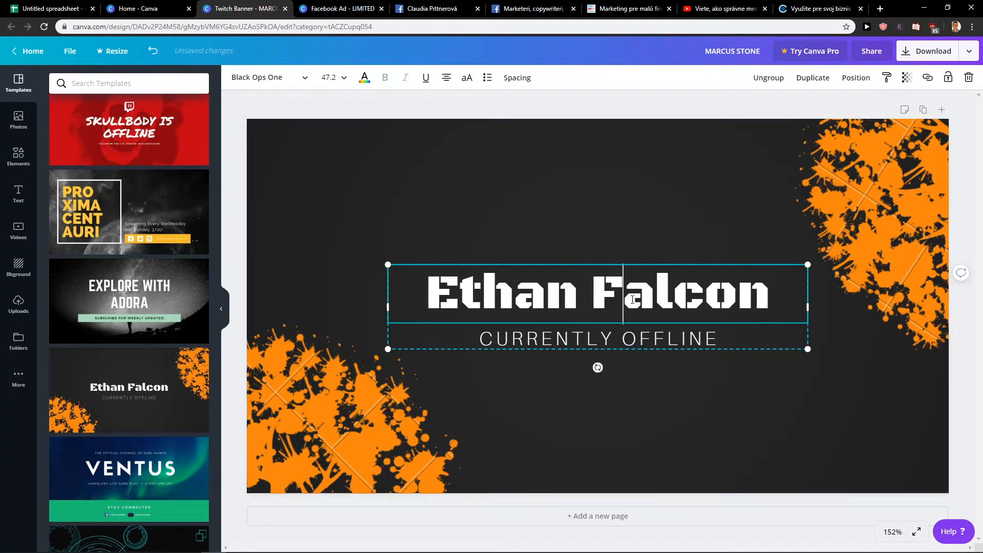
{"action": "triple_click", "coordinate": [598, 291]}
{"action": "type", "text": "M"}
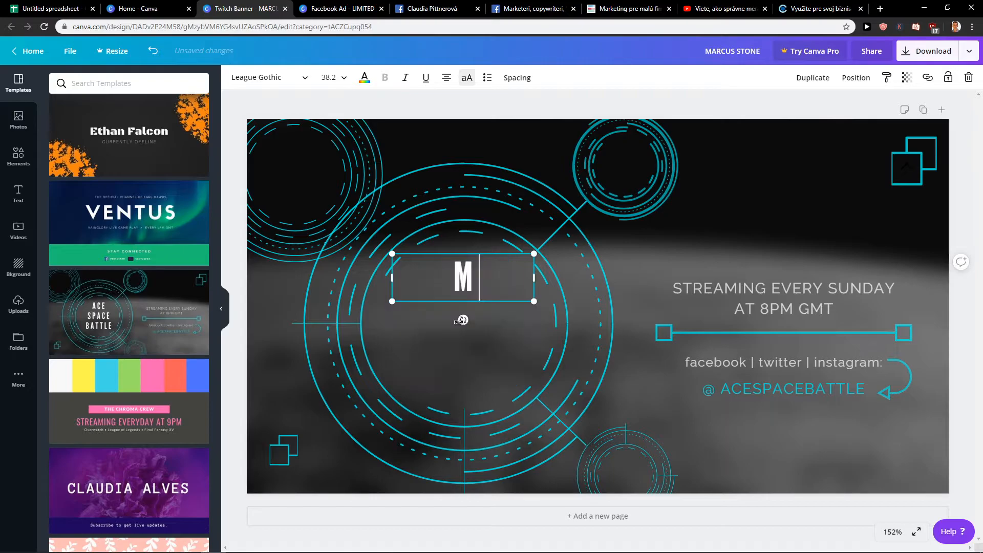
{"action": "type", "text": "ARCUS"}
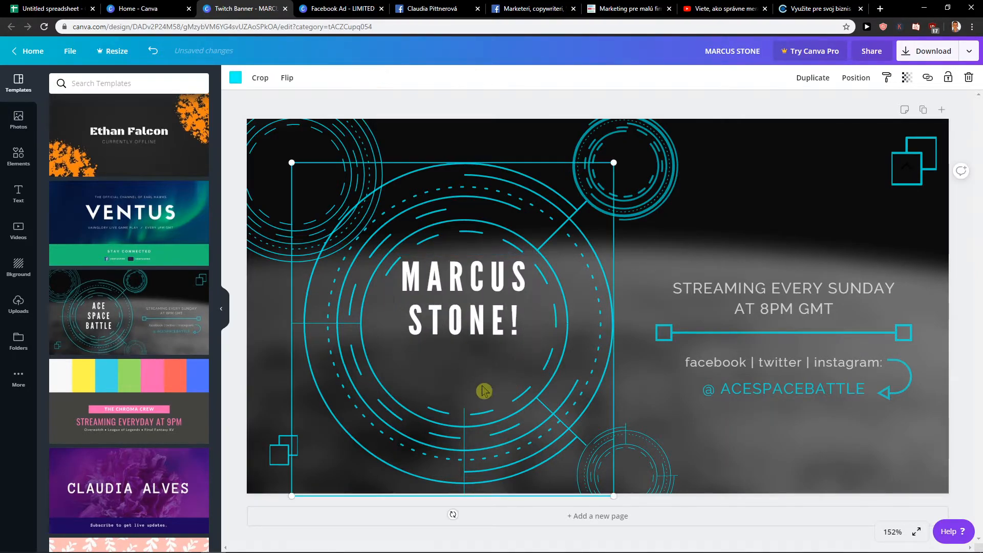
{"action": "double_click", "coordinate": [464, 314]}
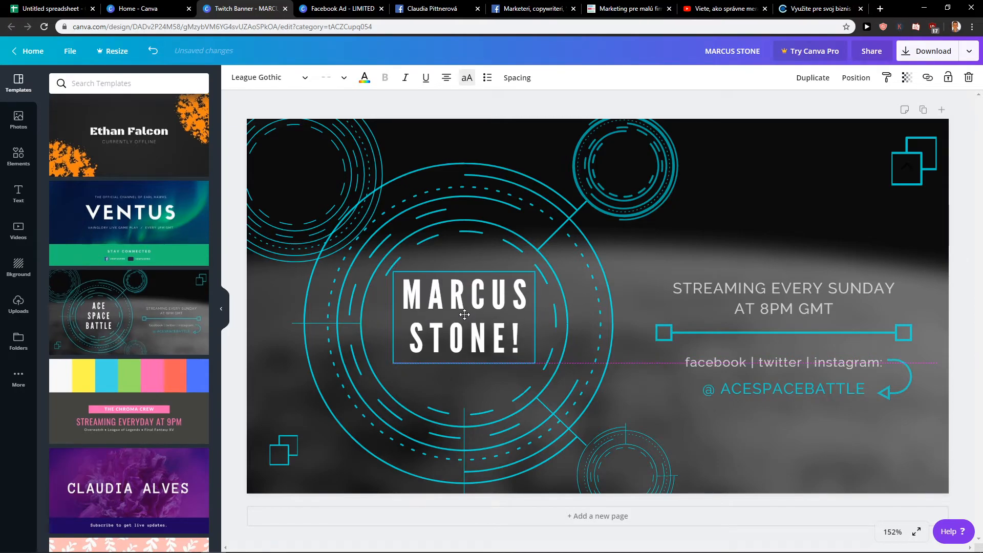
{"action": "left_click", "coordinate": [928, 51]}
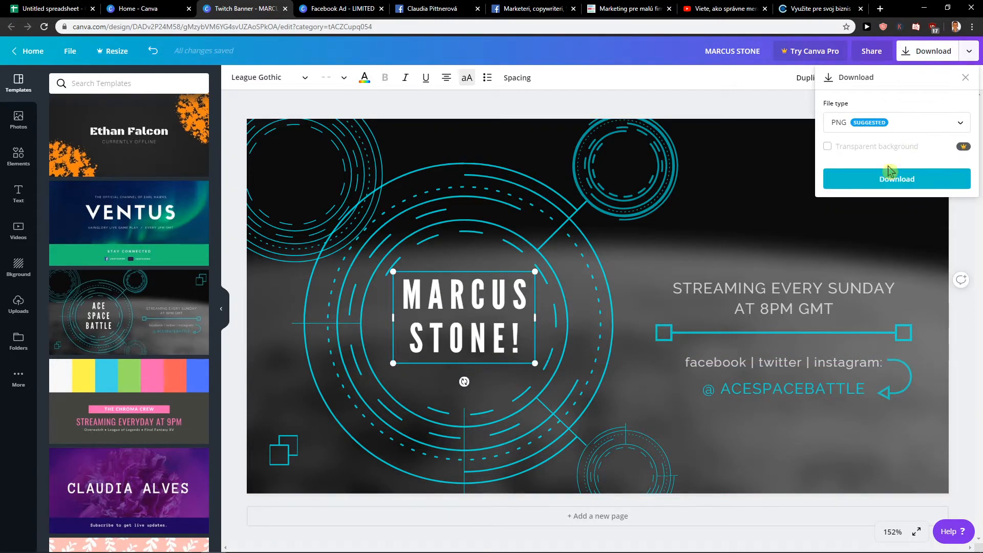
{"action": "left_click", "coordinate": [896, 178]}
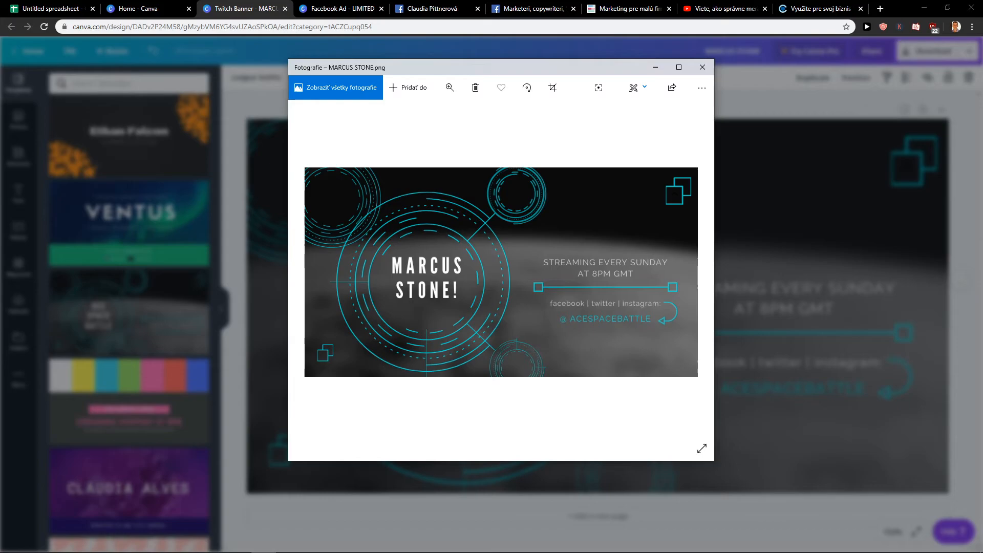
{"action": "mouse_move", "coordinate": [804, 475]}
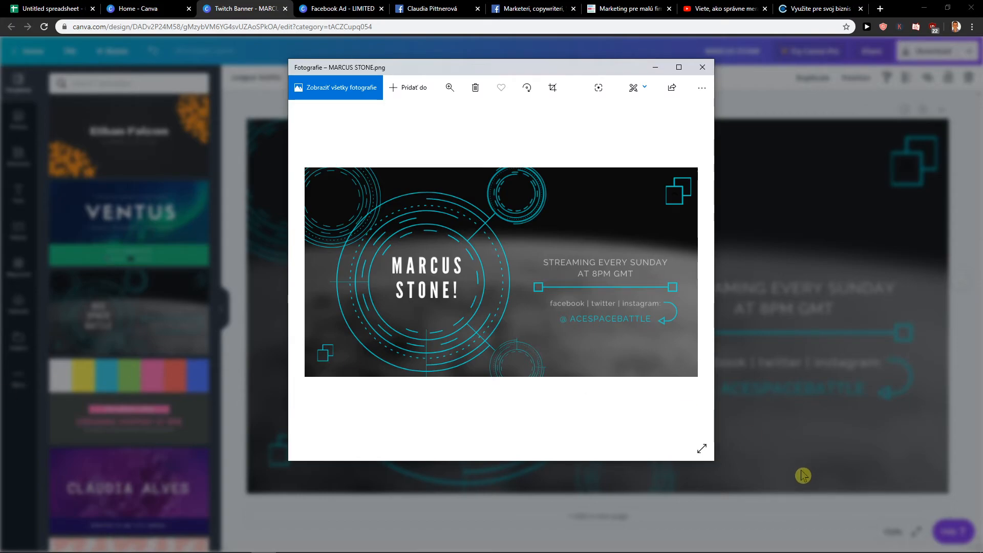